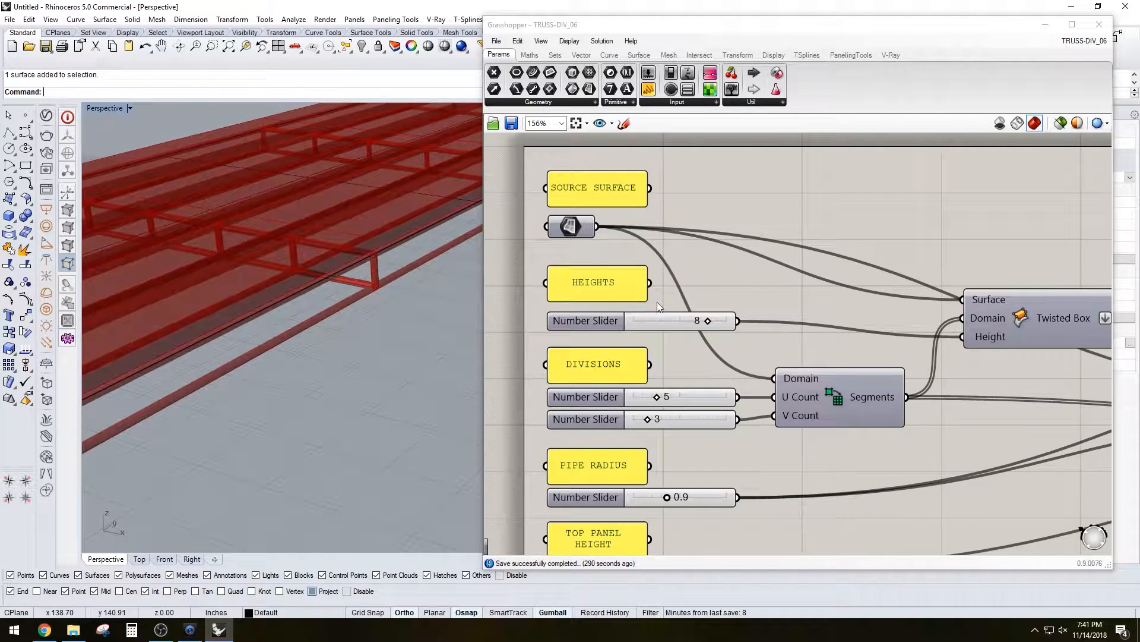
Set the HEIGHTS slider to 7 after briefly trying 5.
{"action": "left_click_drag", "start_coordinate": [707, 321], "coordinate": [697, 321]}
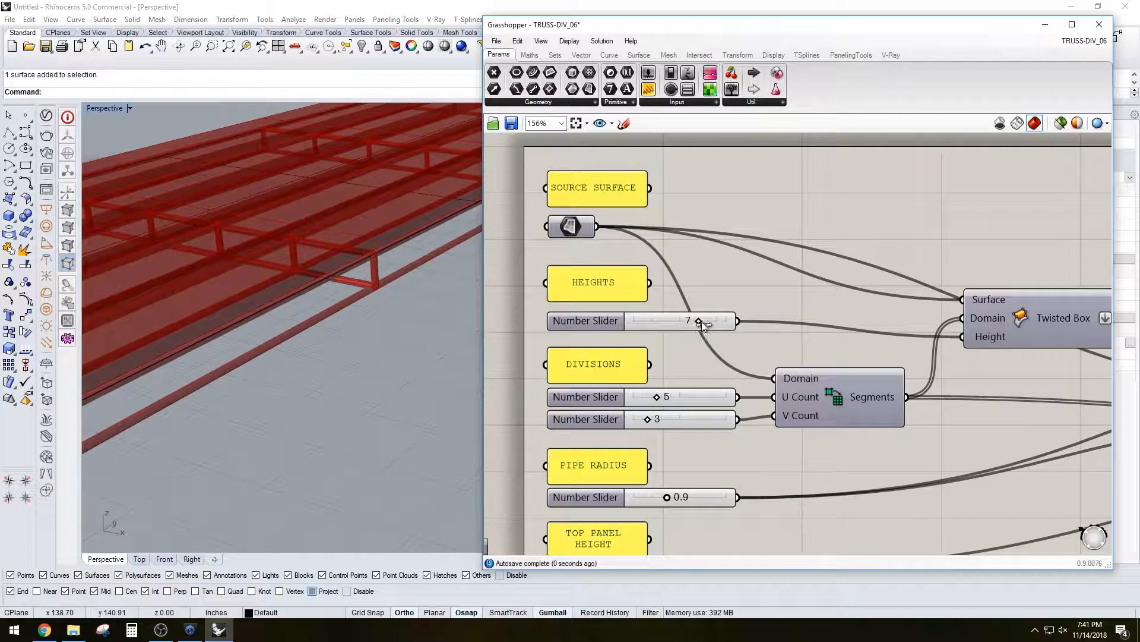
{"action": "left_click_drag", "start_coordinate": [697, 321], "coordinate": [680, 321]}
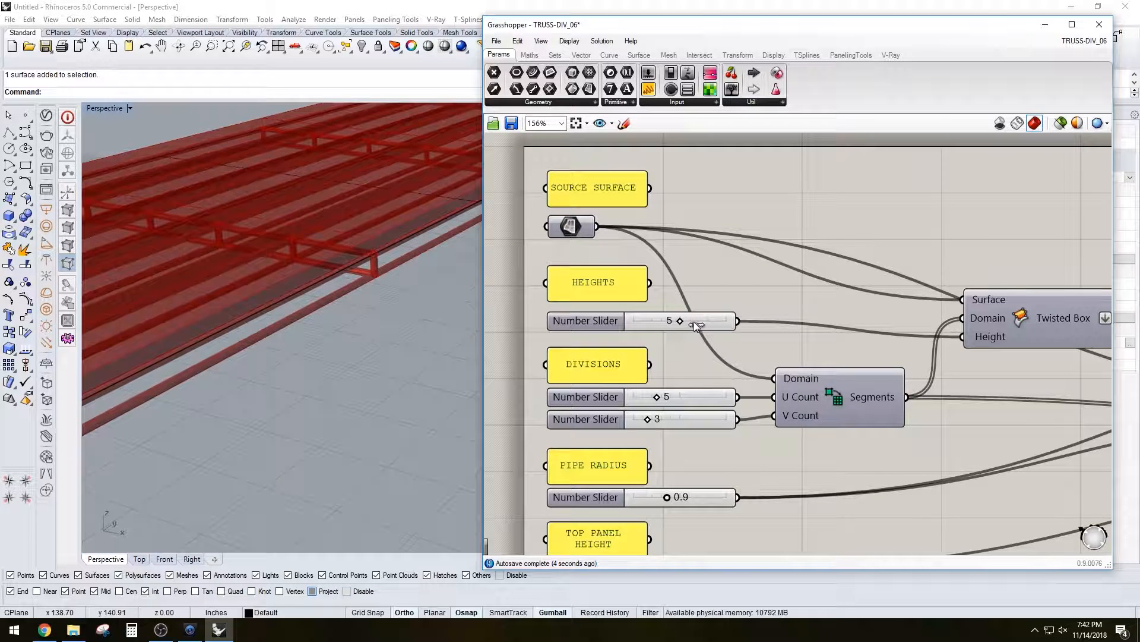
{"action": "left_click_drag", "start_coordinate": [678, 320], "coordinate": [697, 321]}
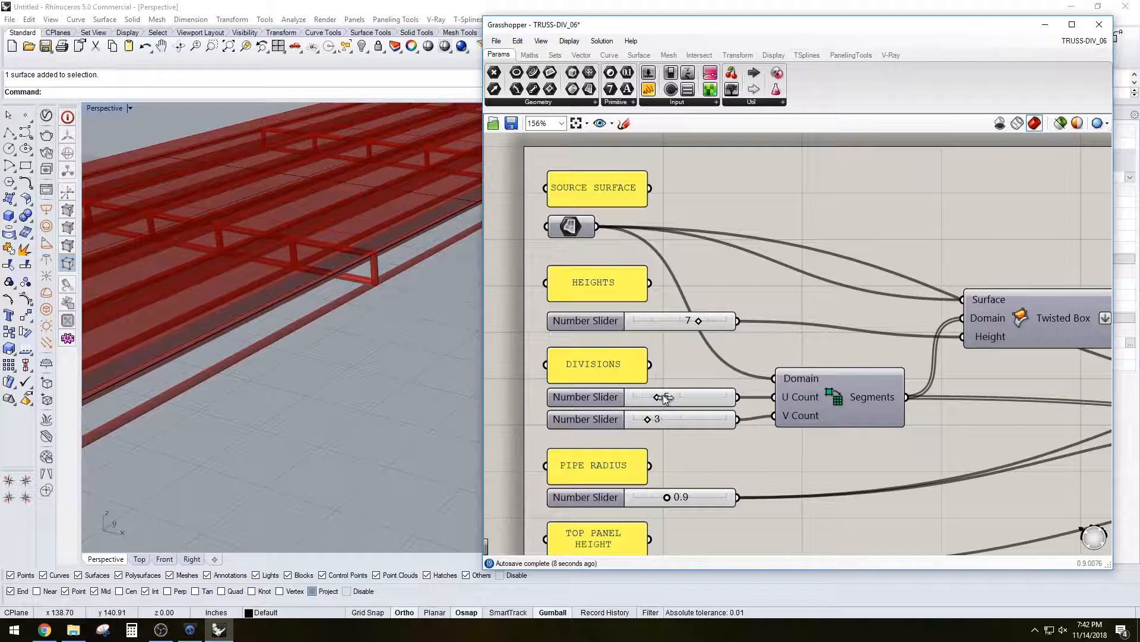
Reduce the DIVISIONS U Count slider to 3.
{"action": "left_click_drag", "start_coordinate": [654, 397], "coordinate": [662, 397]}
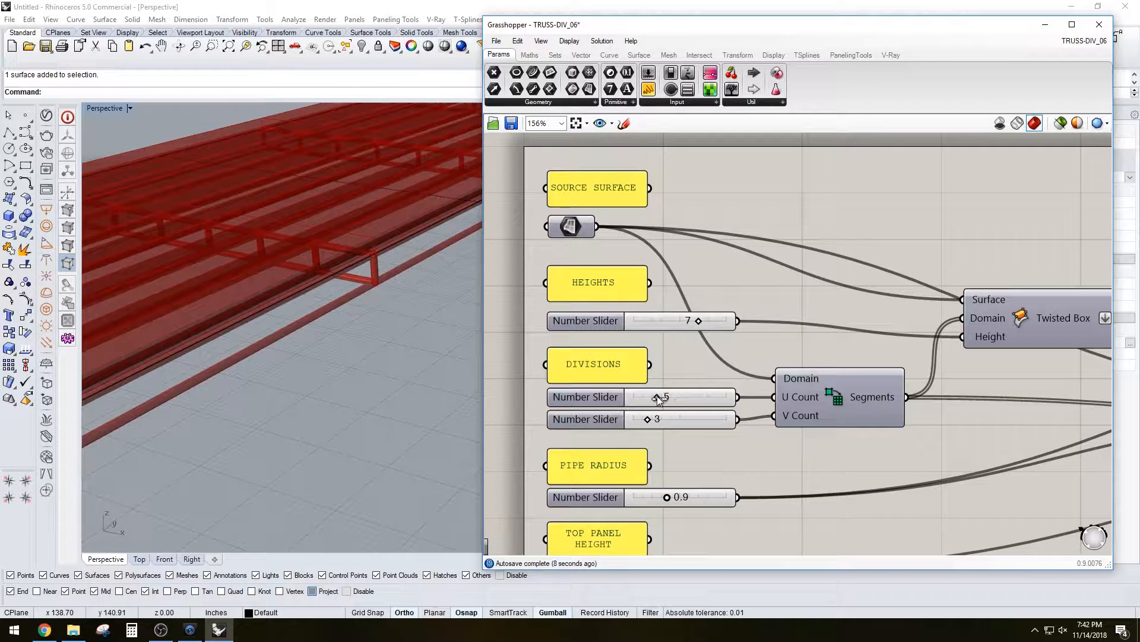
{"action": "left_click_drag", "start_coordinate": [685, 397], "coordinate": [658, 397]}
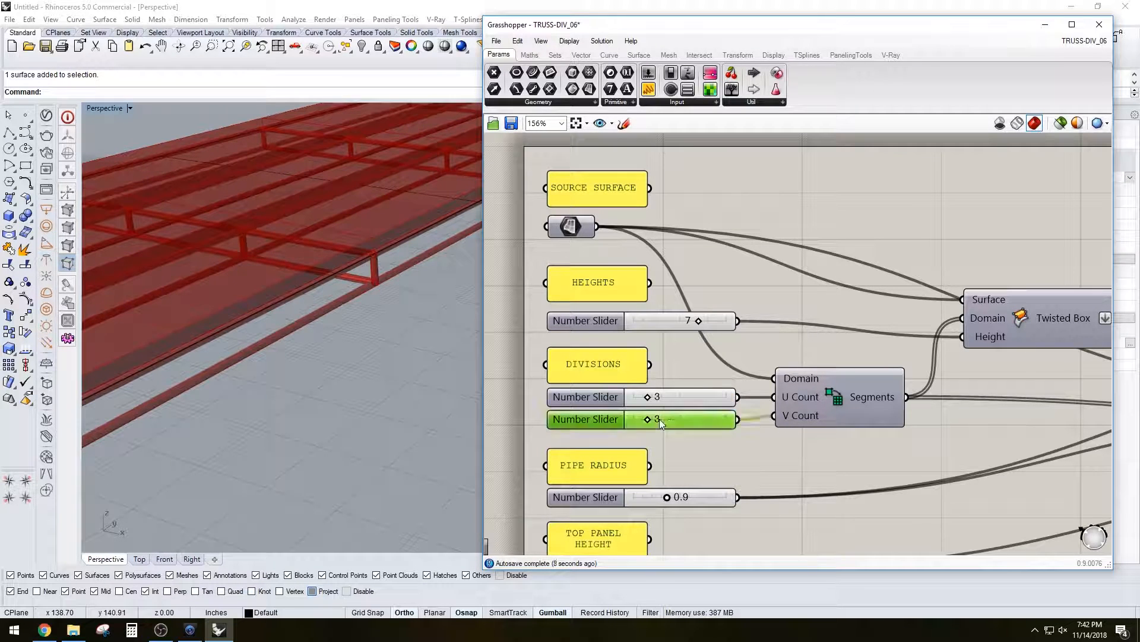
Set the V Count to 5 and the PIPE RADIUS to 0.5.
{"action": "double_click", "coordinate": [680, 418]}
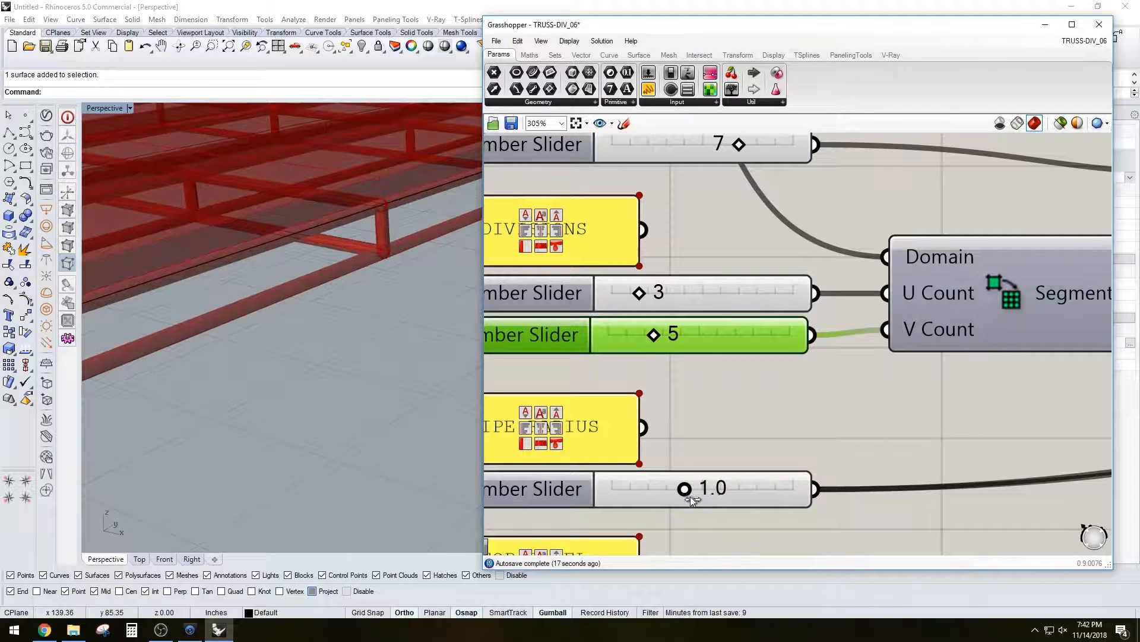
{"action": "left_click_drag", "start_coordinate": [684, 489], "coordinate": [668, 489]}
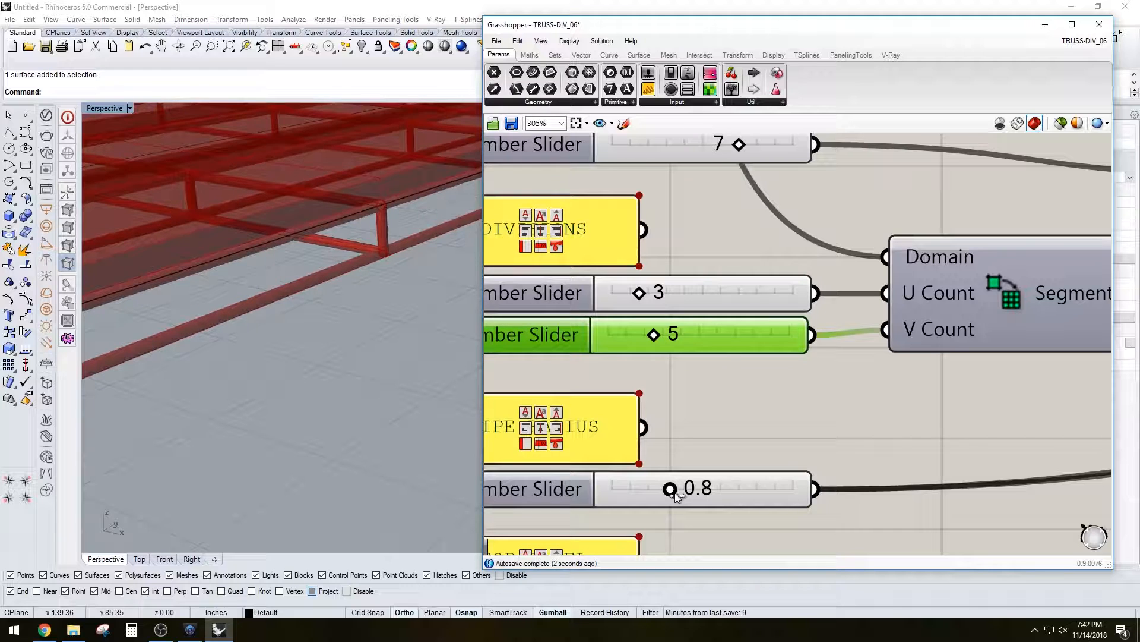
{"action": "double_click", "coordinate": [696, 487]}
{"action": "type", "text": "0.5"}
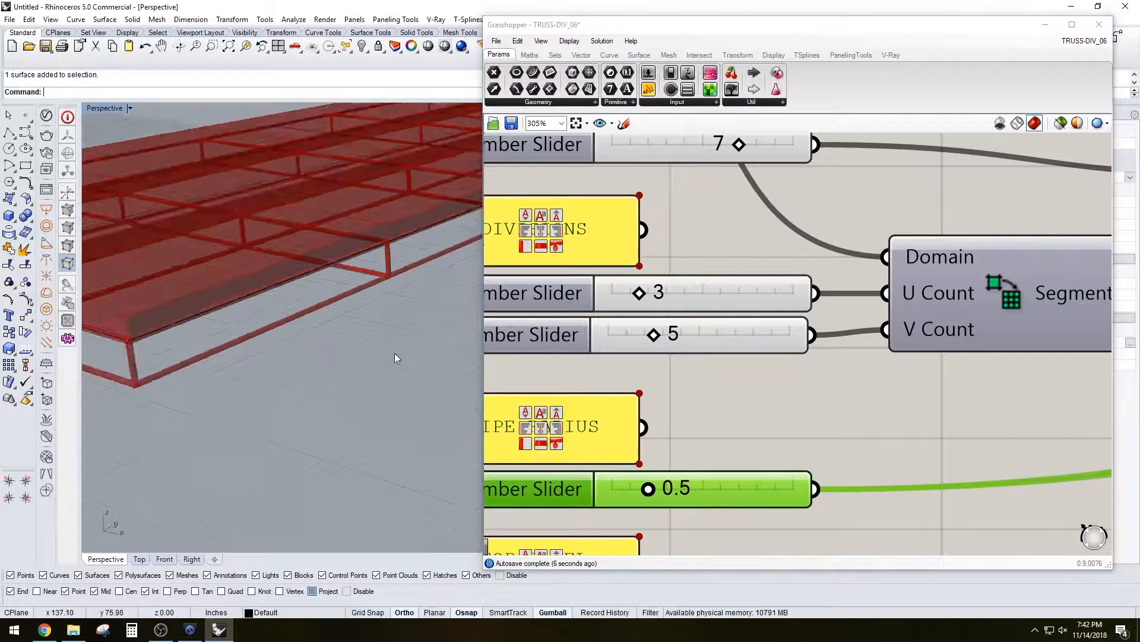
Lower the TOP PANEL HEIGHT slider to 1.50.
{"action": "scroll", "scroll_direction": "down", "scroll_amount": 3}
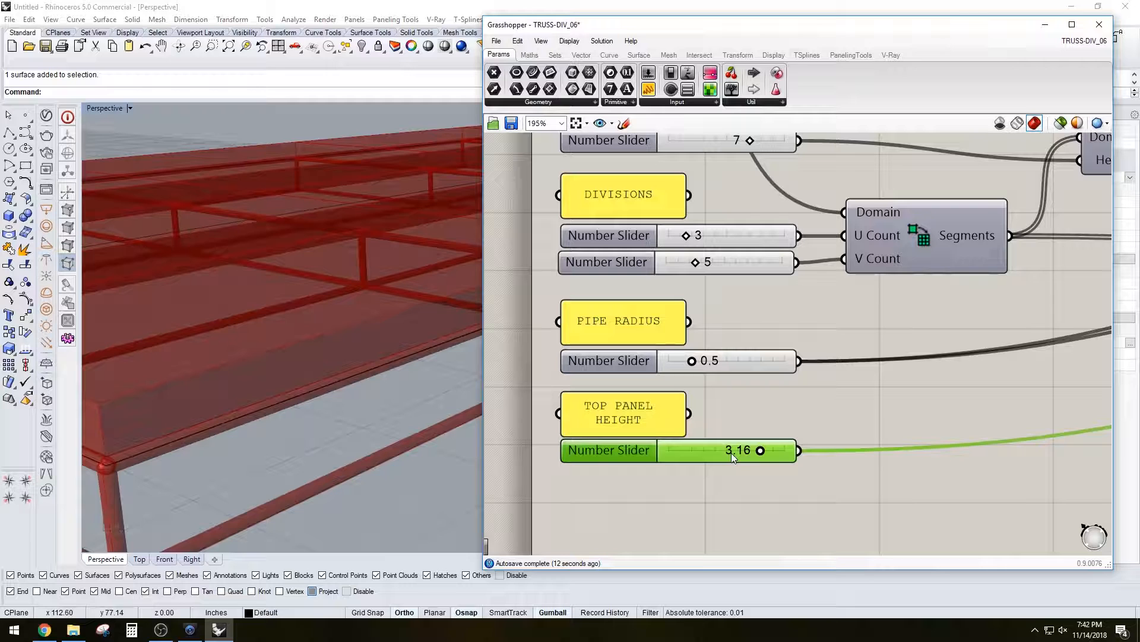
{"action": "left_click_drag", "start_coordinate": [761, 449], "coordinate": [713, 449]}
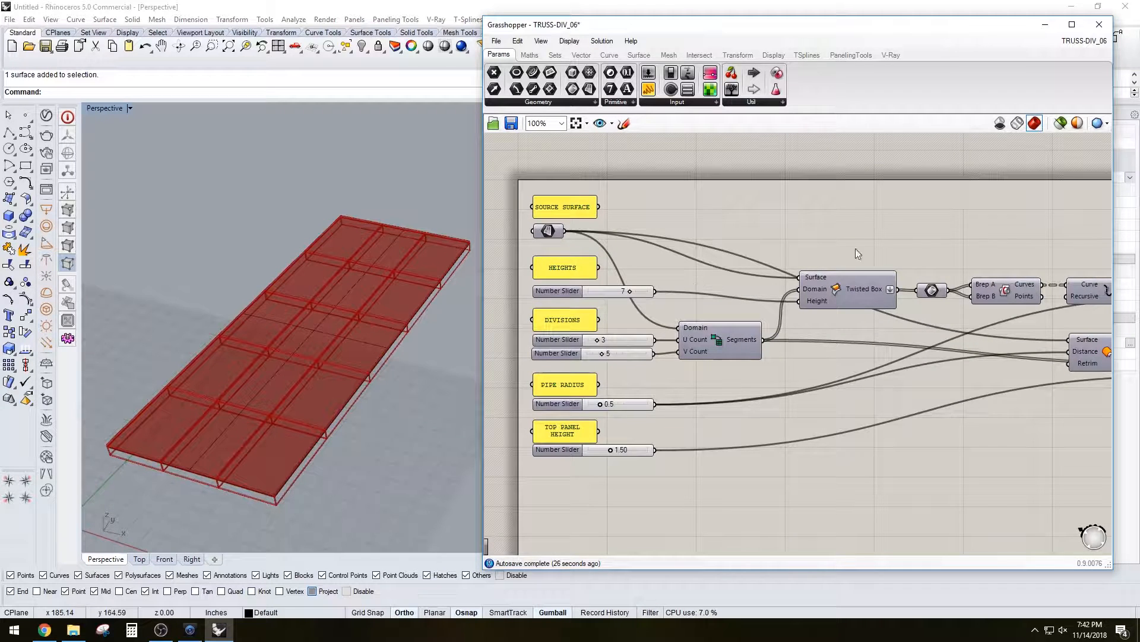
Turn off the truss preview and select the flat source surface in the viewport.
{"action": "scroll", "scroll_direction": "down", "scroll_amount": 3}
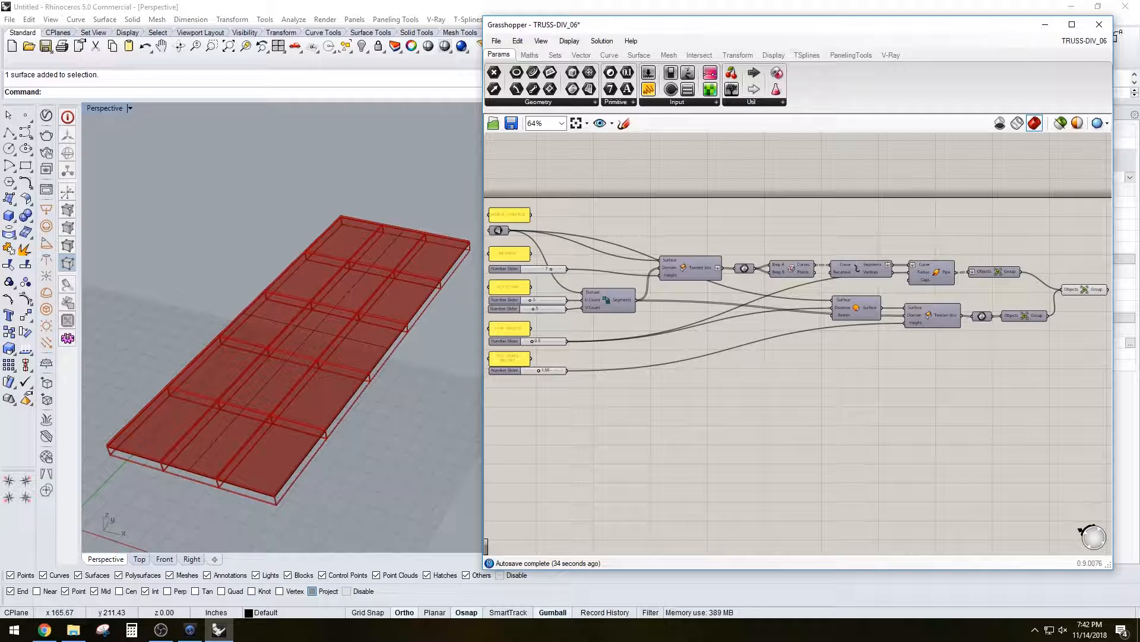
{"action": "left_click", "coordinate": [1084, 289]}
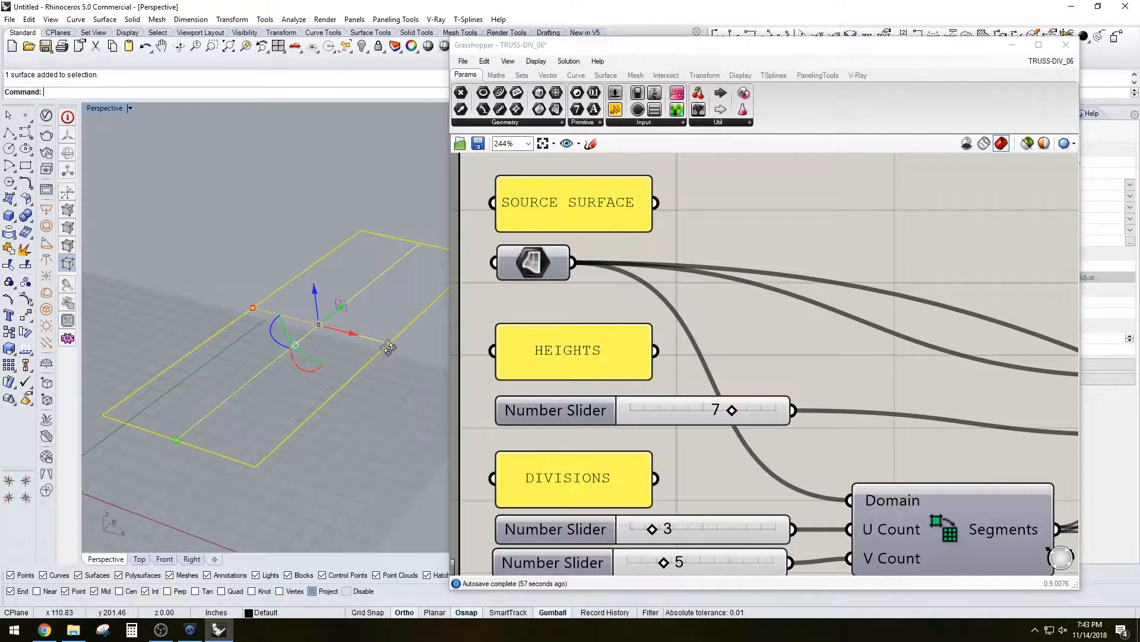
Reference the flat Rhino surface in the Surface parameter via Set one Surface.
{"action": "left_click", "coordinate": [534, 263]}
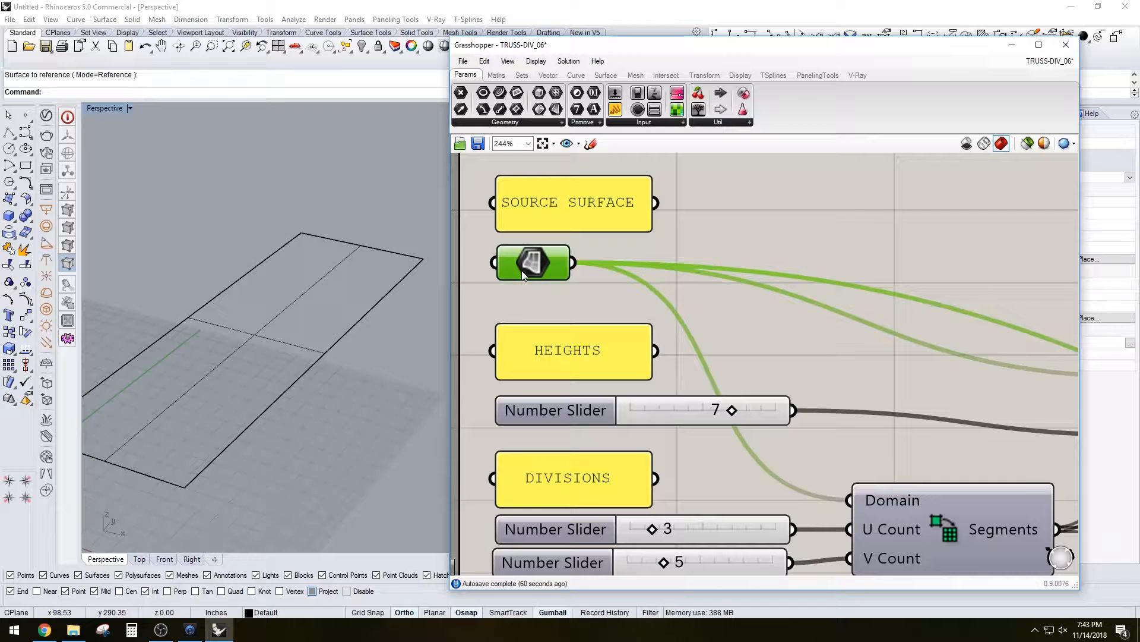
{"action": "left_click", "coordinate": [532, 263]}
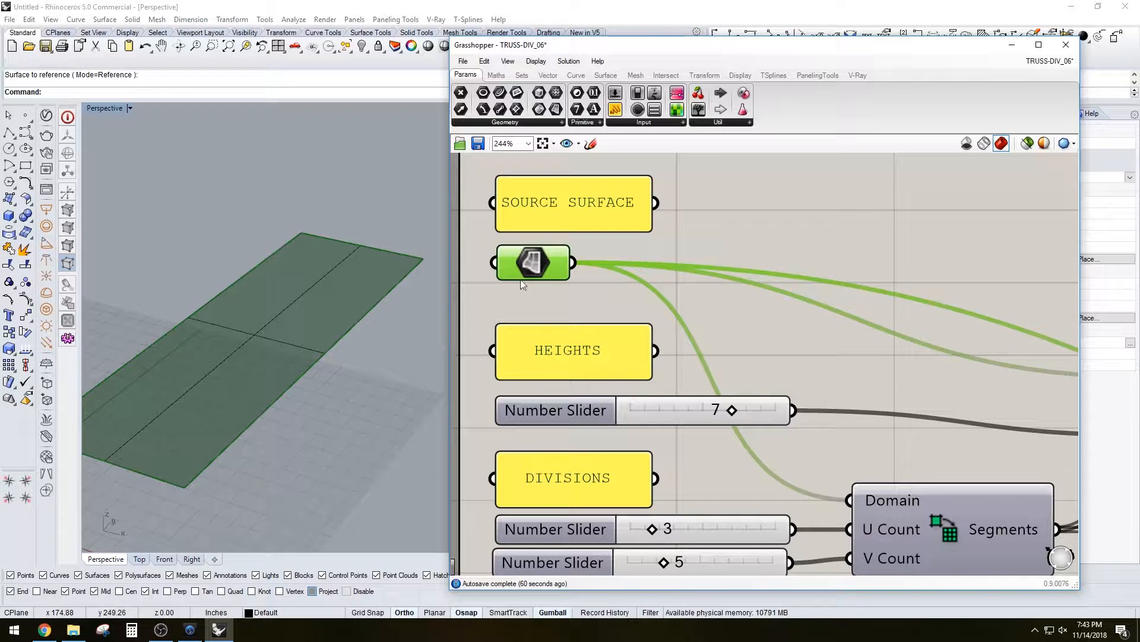
{"action": "right_click", "coordinate": [532, 264]}
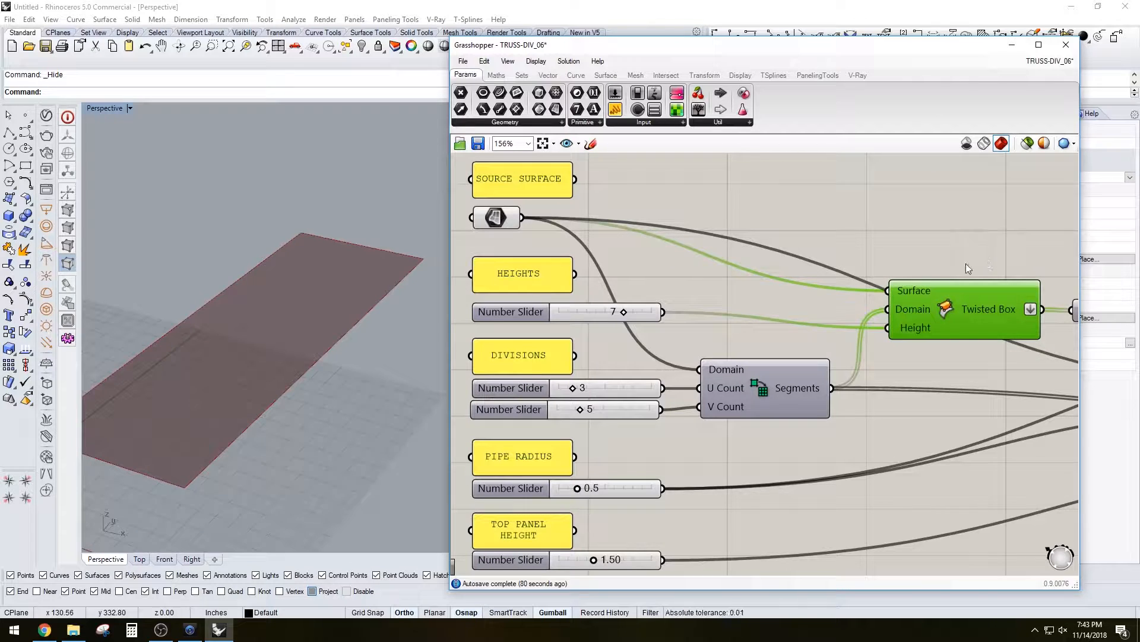
Select the Twisted Box and Brep | Brep intersection components to show only the box-edge curves.
{"action": "left_click", "coordinate": [496, 217]}
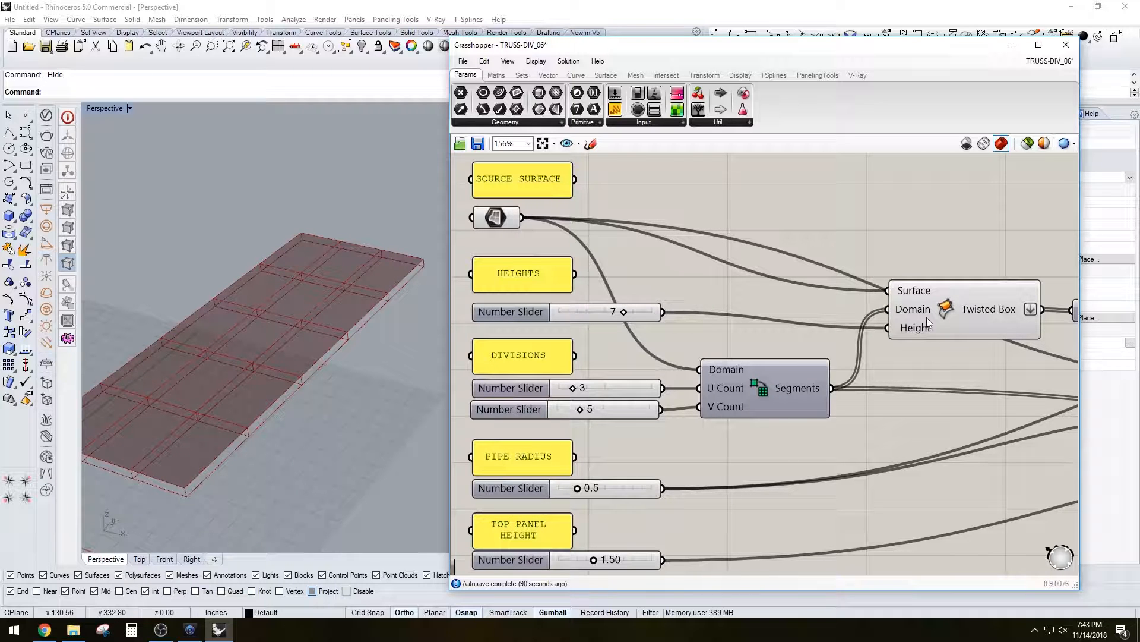
{"action": "left_click", "coordinate": [964, 309]}
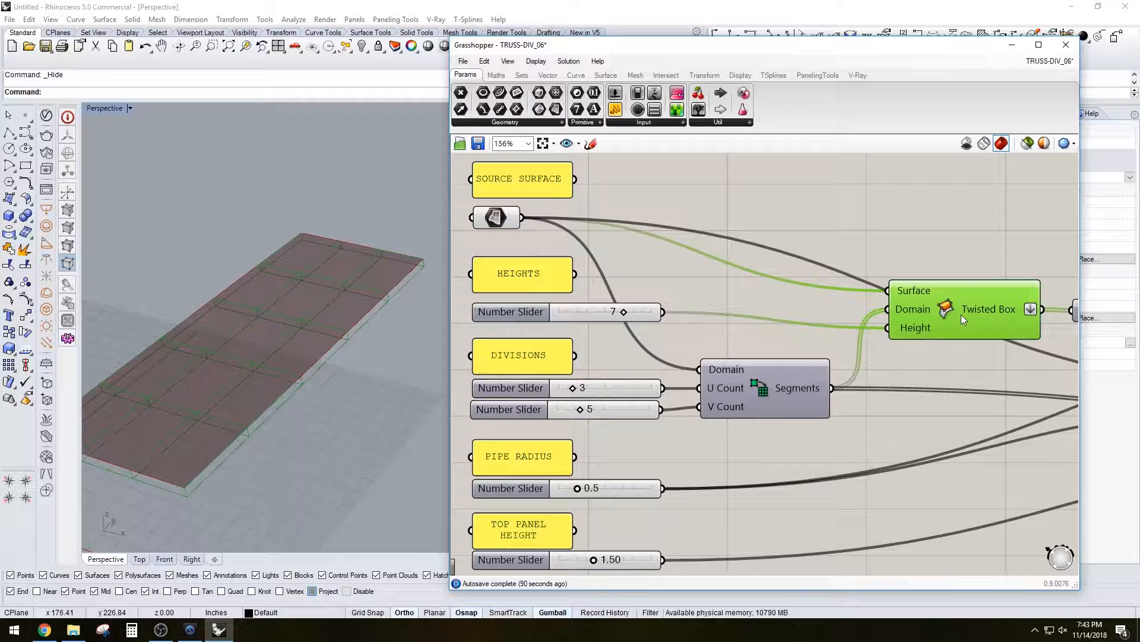
{"action": "mouse_move", "coordinate": [946, 309]}
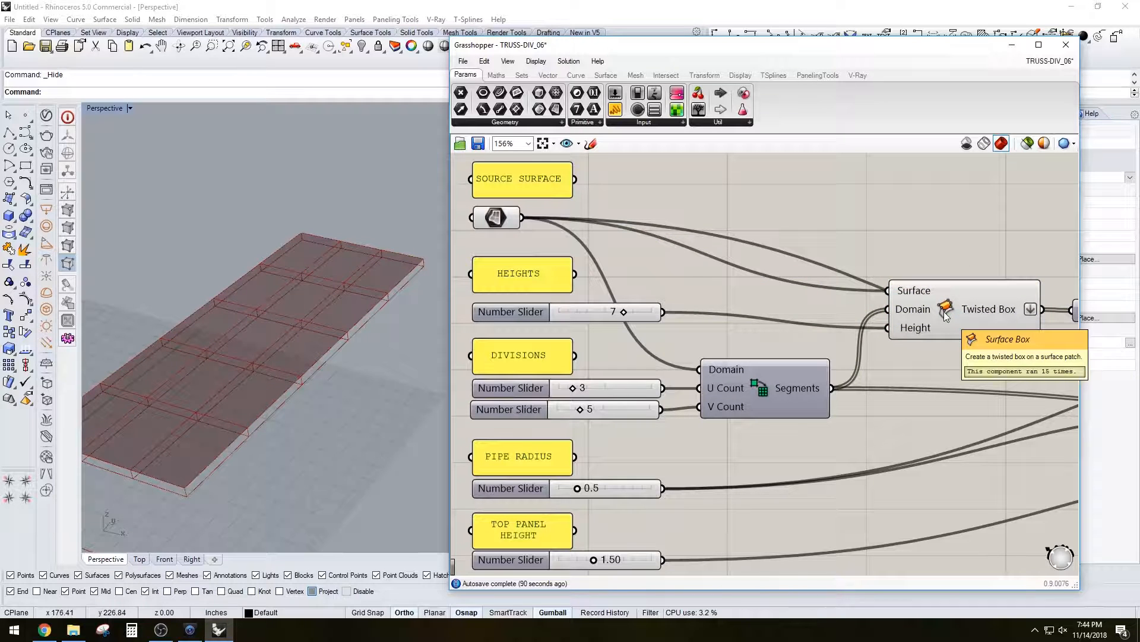
{"action": "left_click", "coordinate": [764, 387]}
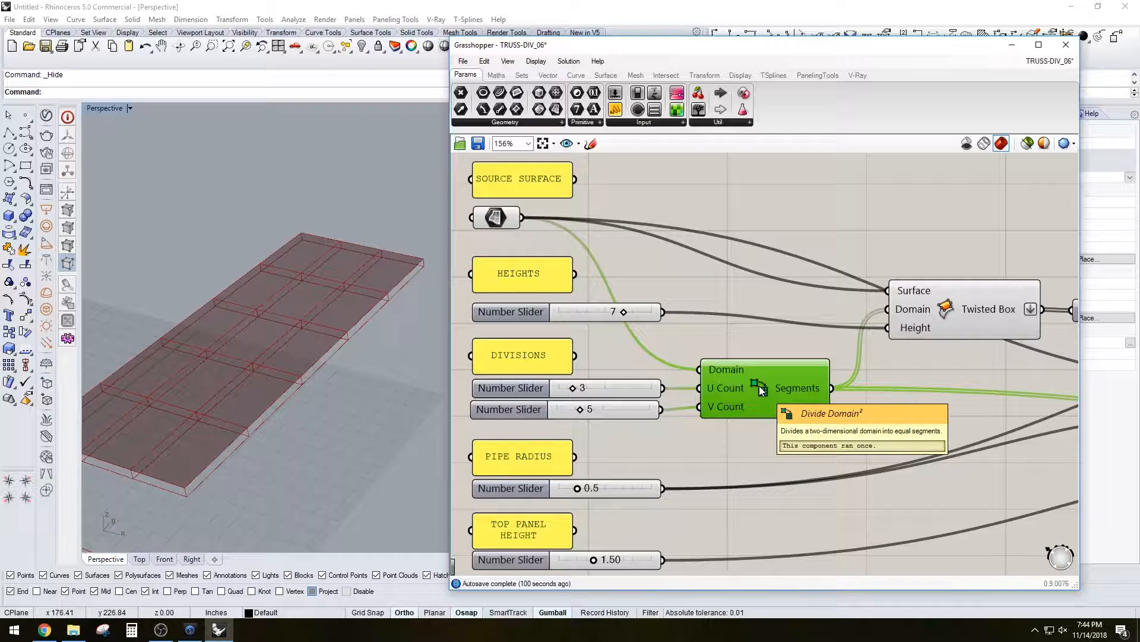
{"action": "mouse_move", "coordinate": [754, 357]}
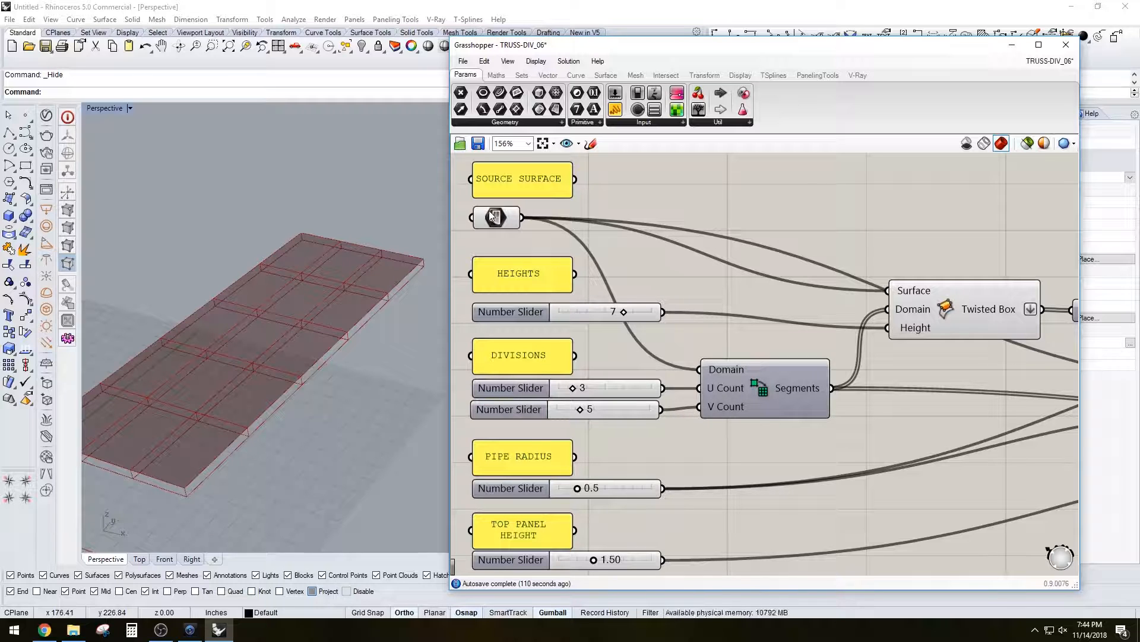
{"action": "left_click", "coordinate": [964, 309]}
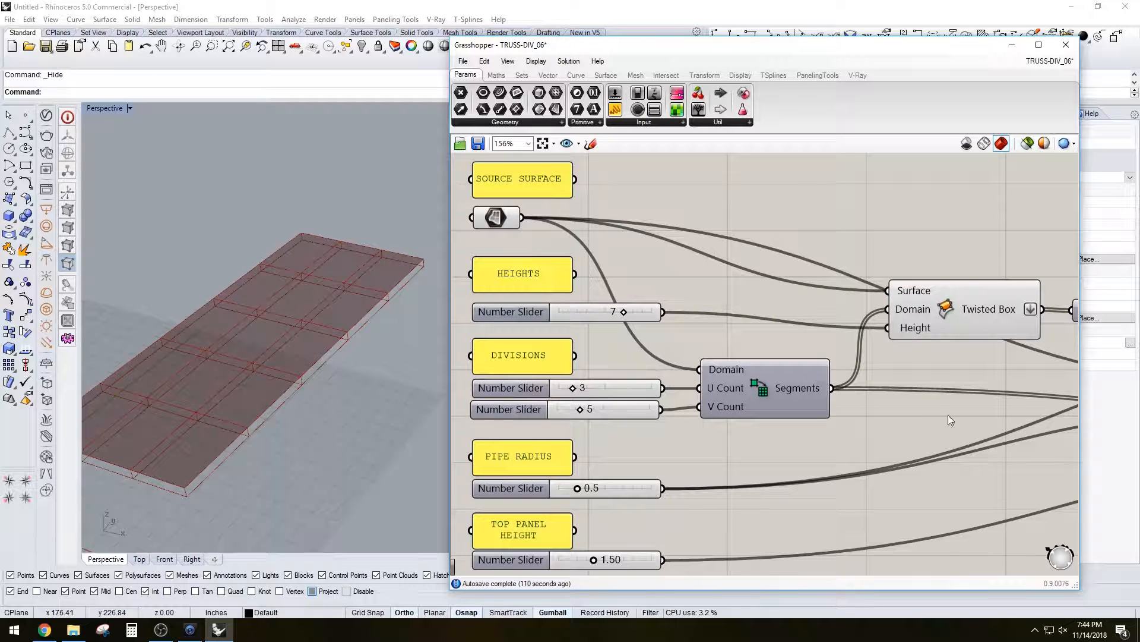
{"action": "left_click", "coordinate": [988, 309]}
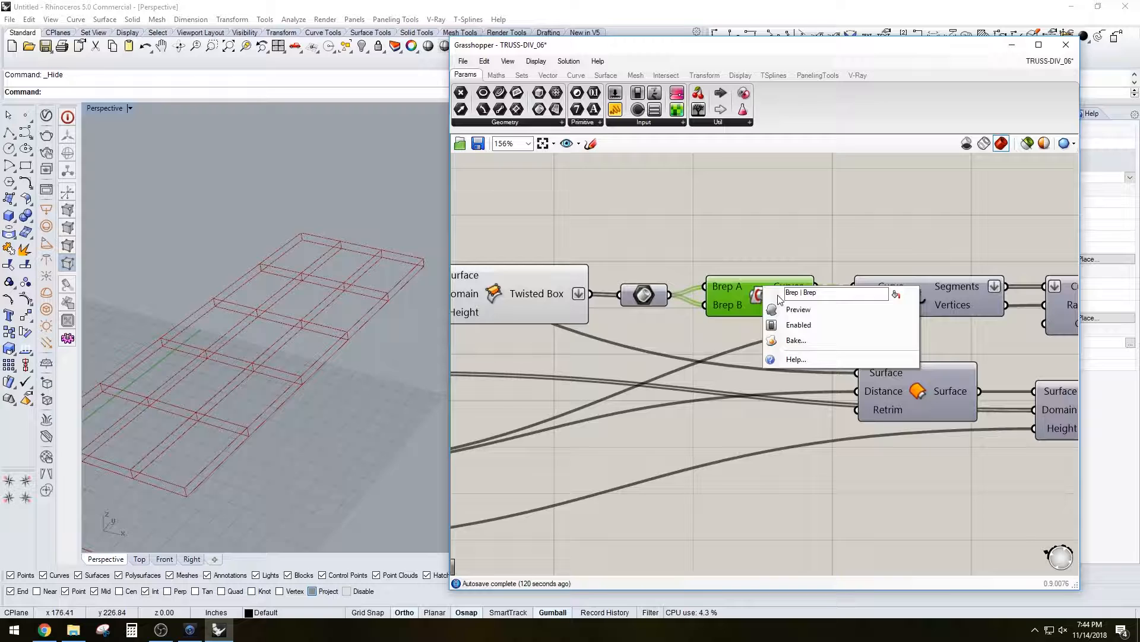
Feed the shattered curves into a Pipe component and preview the tubular truss.
{"action": "left_click", "coordinate": [798, 309]}
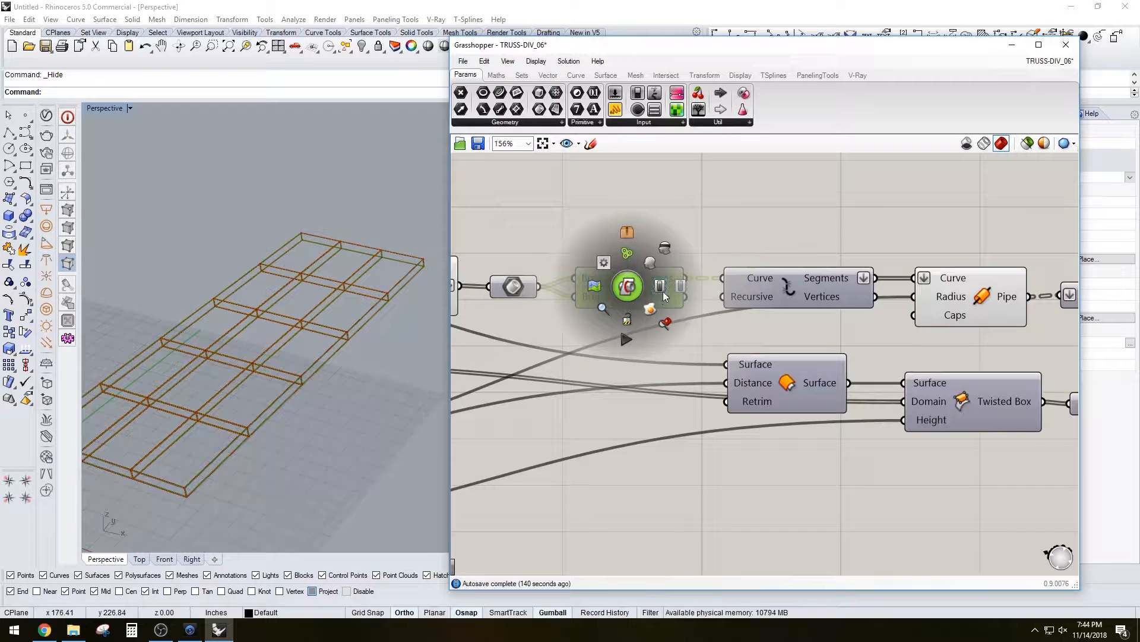
{"action": "left_click", "coordinate": [627, 286]}
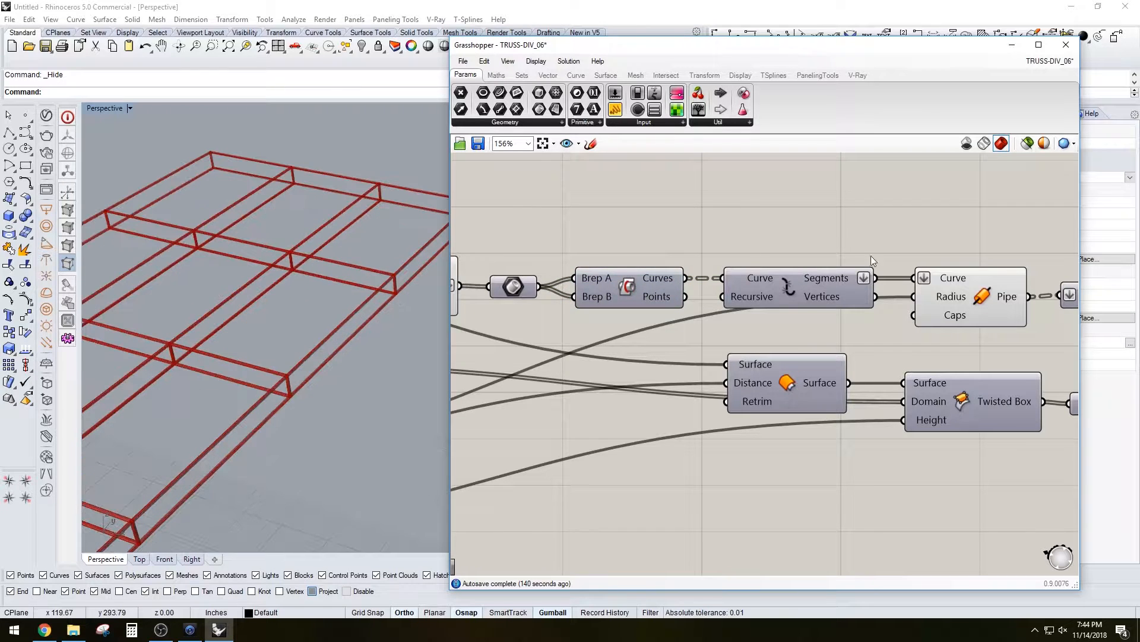
{"action": "left_click", "coordinate": [969, 295]}
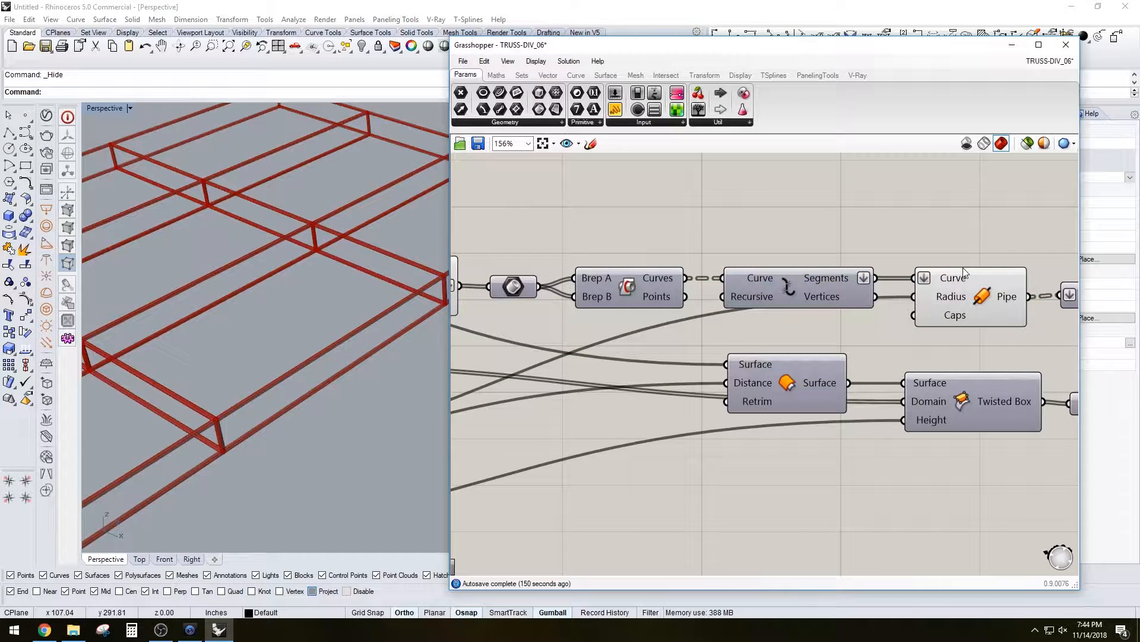
{"action": "scroll", "scroll_direction": "down", "scroll_amount": 3}
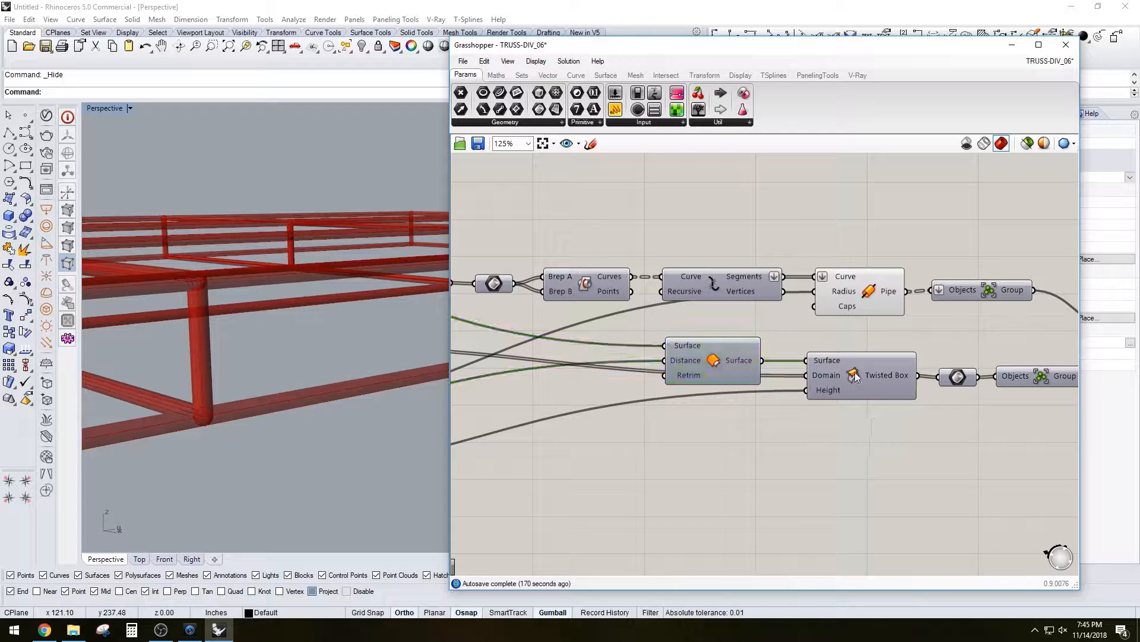
Merge the pipe and panel groups into one Group and disable preview on the intermediates.
{"action": "left_click", "coordinate": [861, 374]}
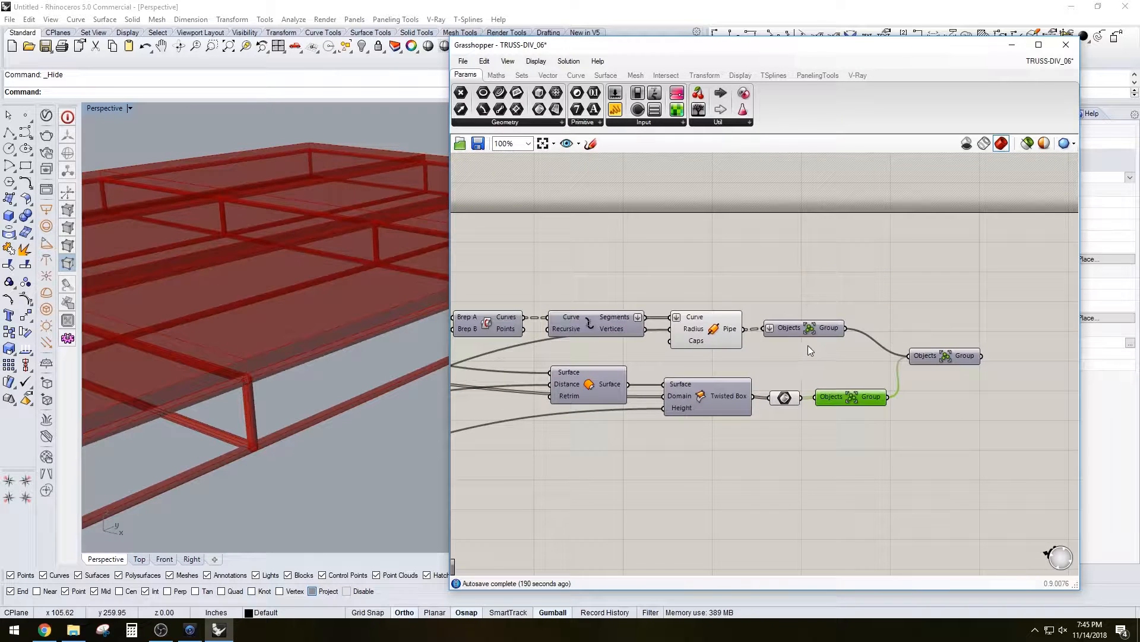
{"action": "right_click", "coordinate": [783, 398]}
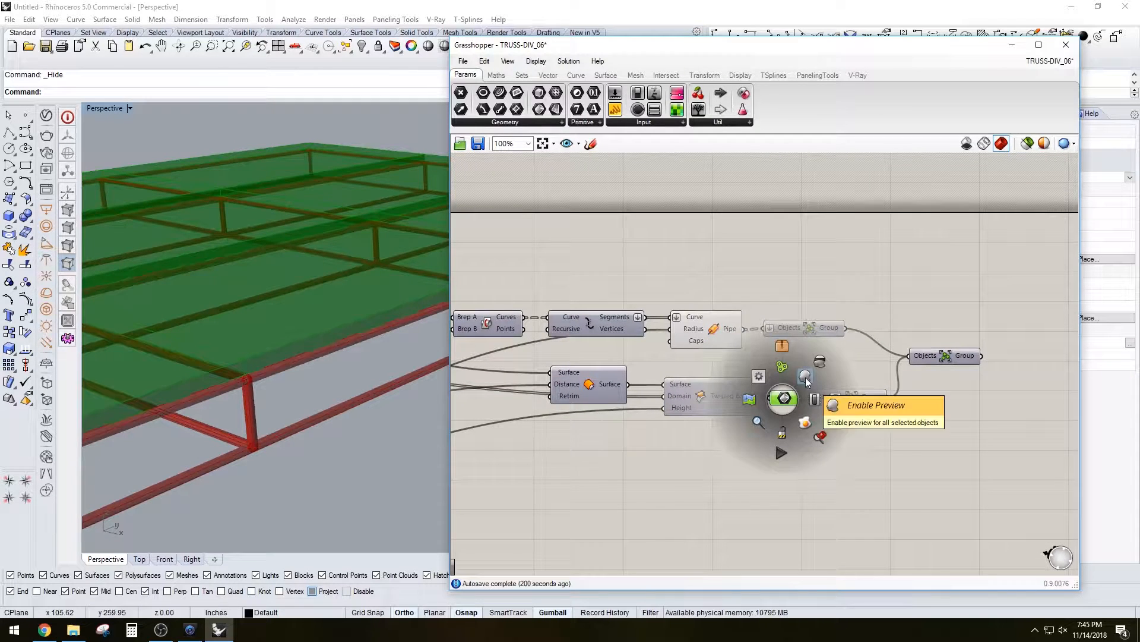
{"action": "left_click", "coordinate": [805, 376]}
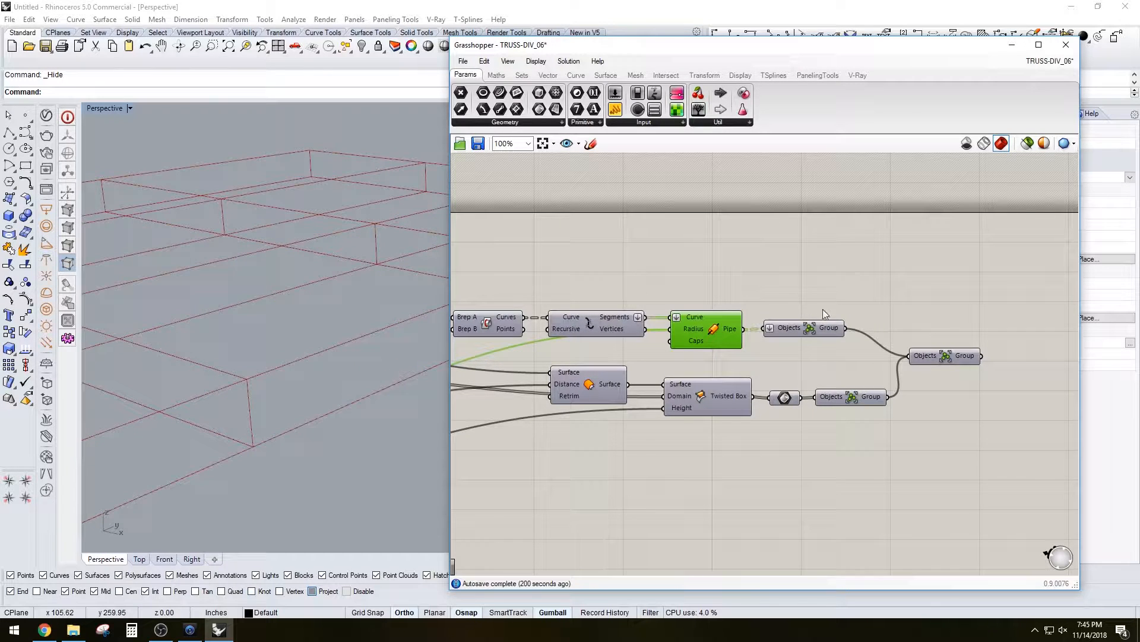
{"action": "right_click", "coordinate": [951, 355]}
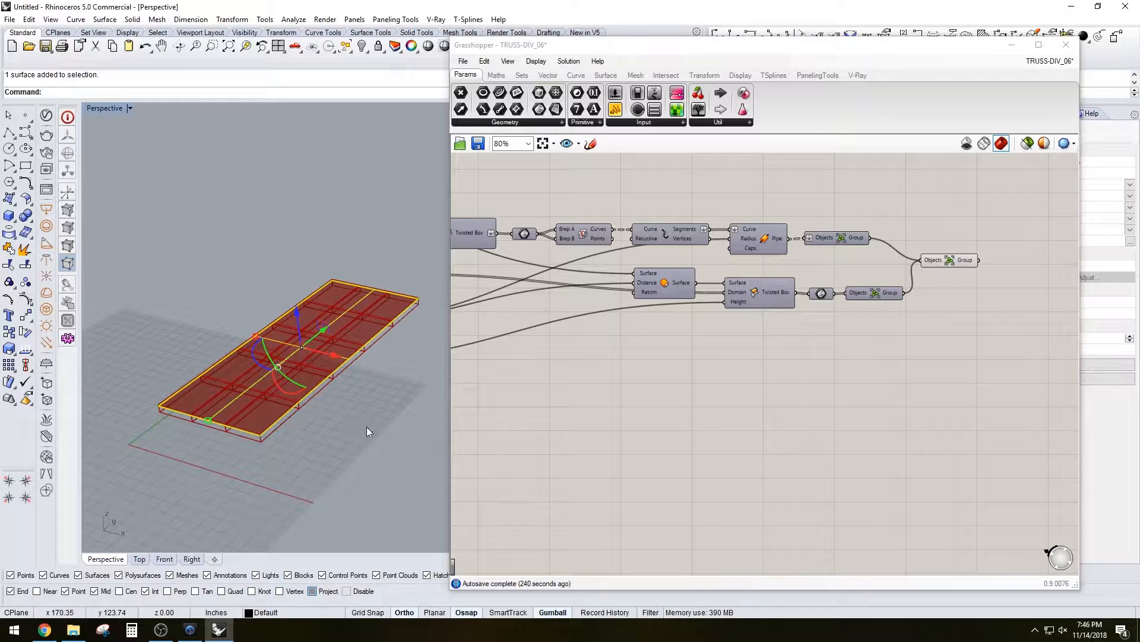
{"action": "mouse_move", "coordinate": [355, 425]}
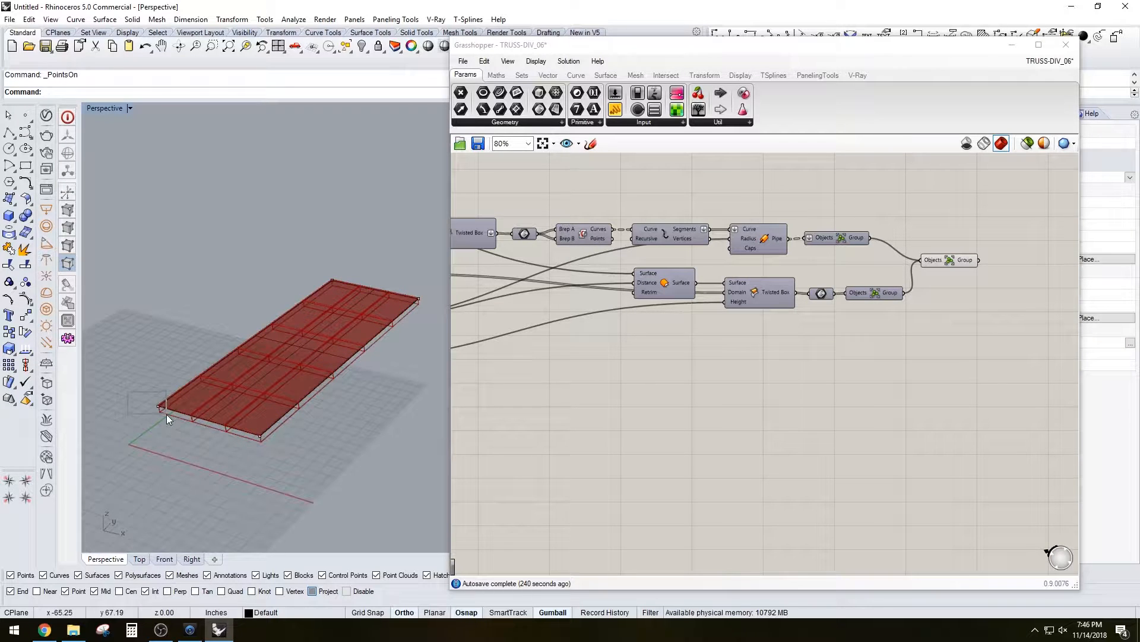
Turn on the surface control points to arch the source surface.
{"action": "left_click", "coordinate": [158, 406]}
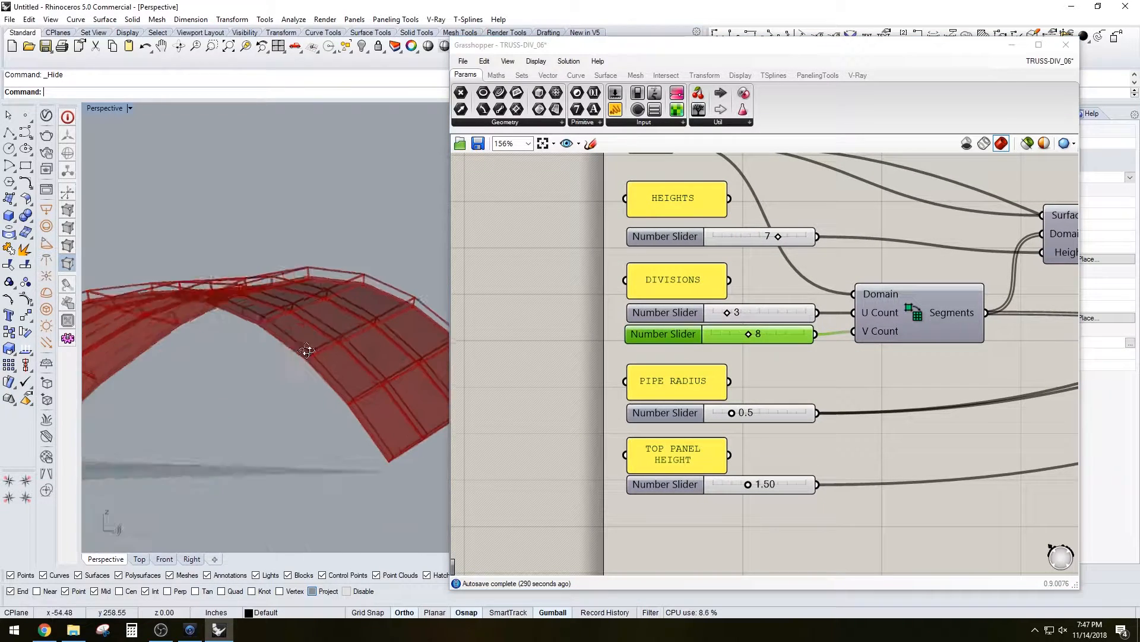
Flip the surface direction and set the U Count to 5 for a 5-by-8 arched truss.
{"action": "left_click_drag", "start_coordinate": [306, 349], "coordinate": [254, 353]}
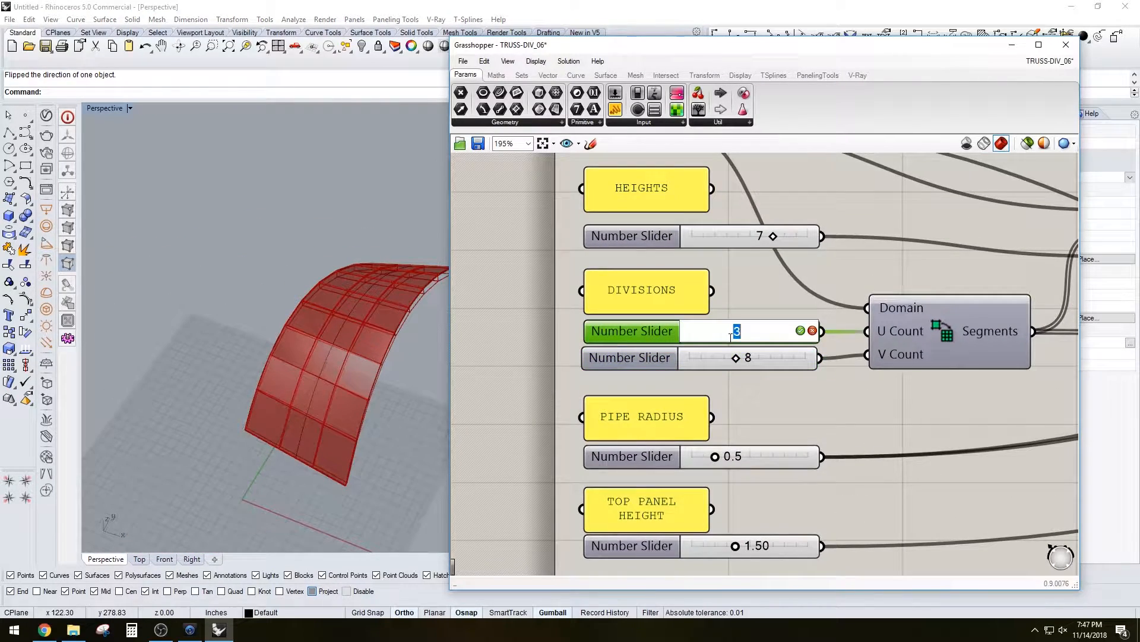
{"action": "type", "text": "5"}
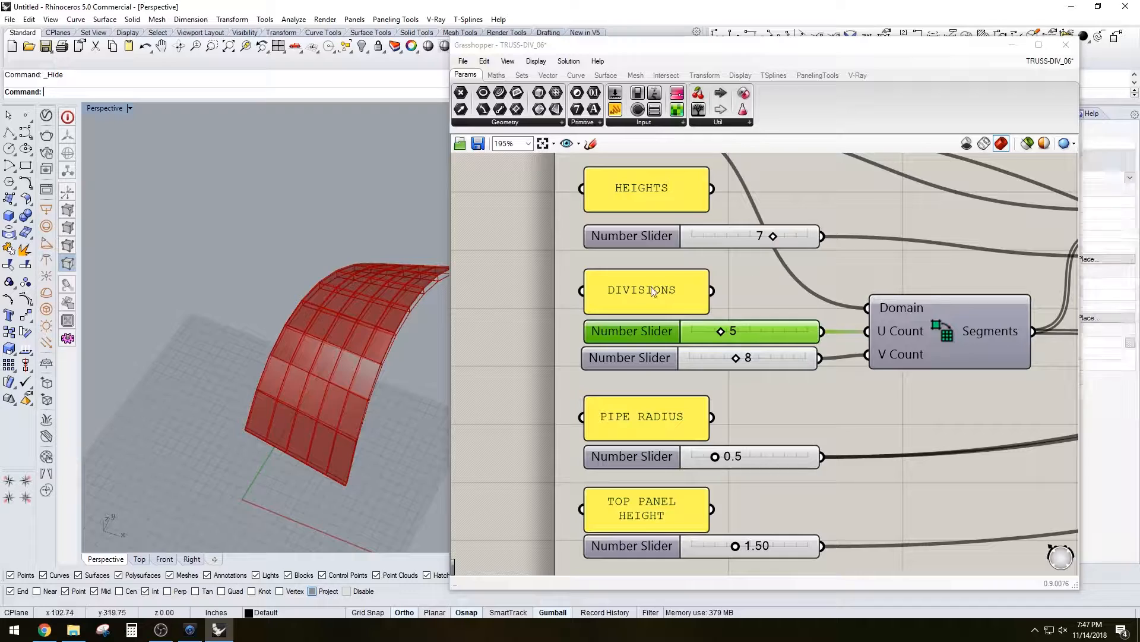
{"action": "scroll", "scroll_direction": "down", "scroll_amount": 3}
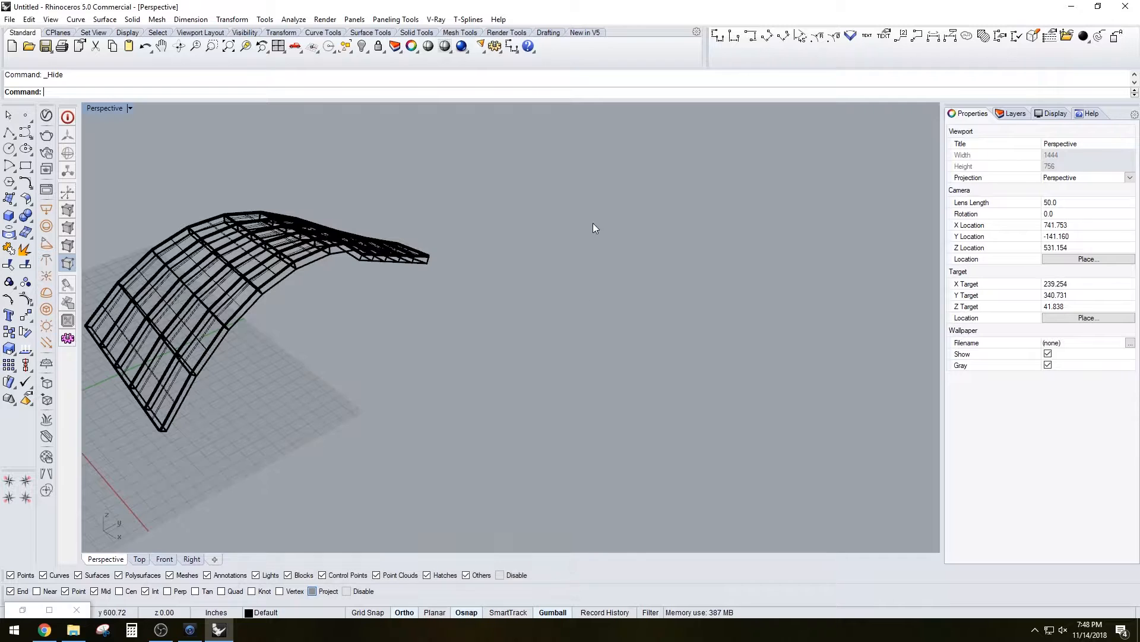
Switch the Perspective viewport to Shaded and orbit to view the whole baked arch from the side.
{"action": "left_click", "coordinate": [130, 108]}
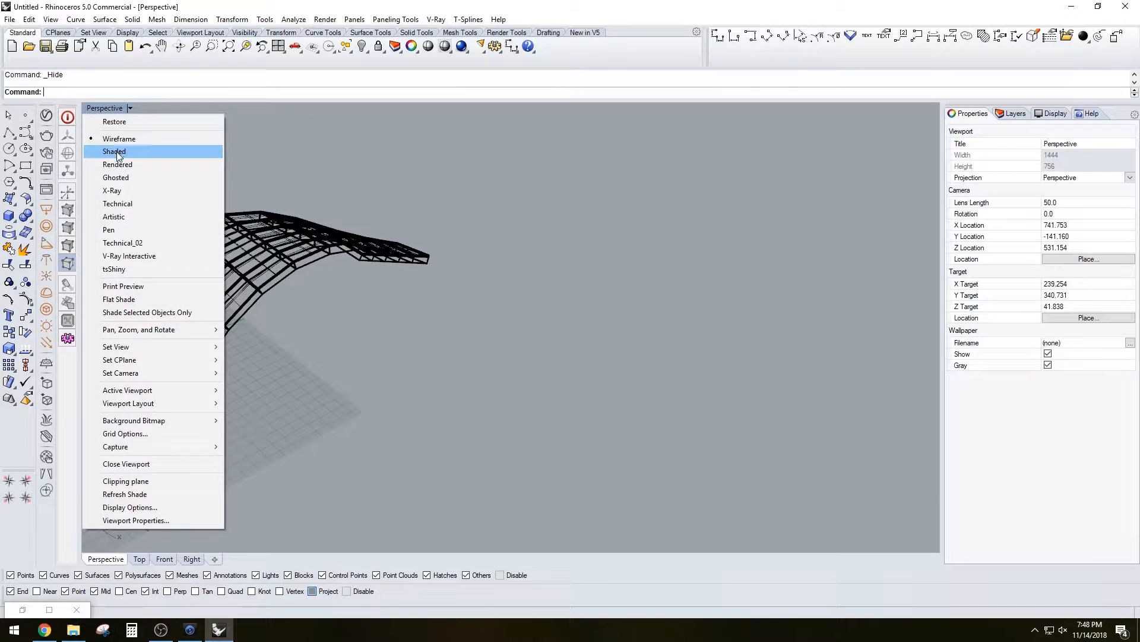
{"action": "left_click", "coordinate": [114, 151]}
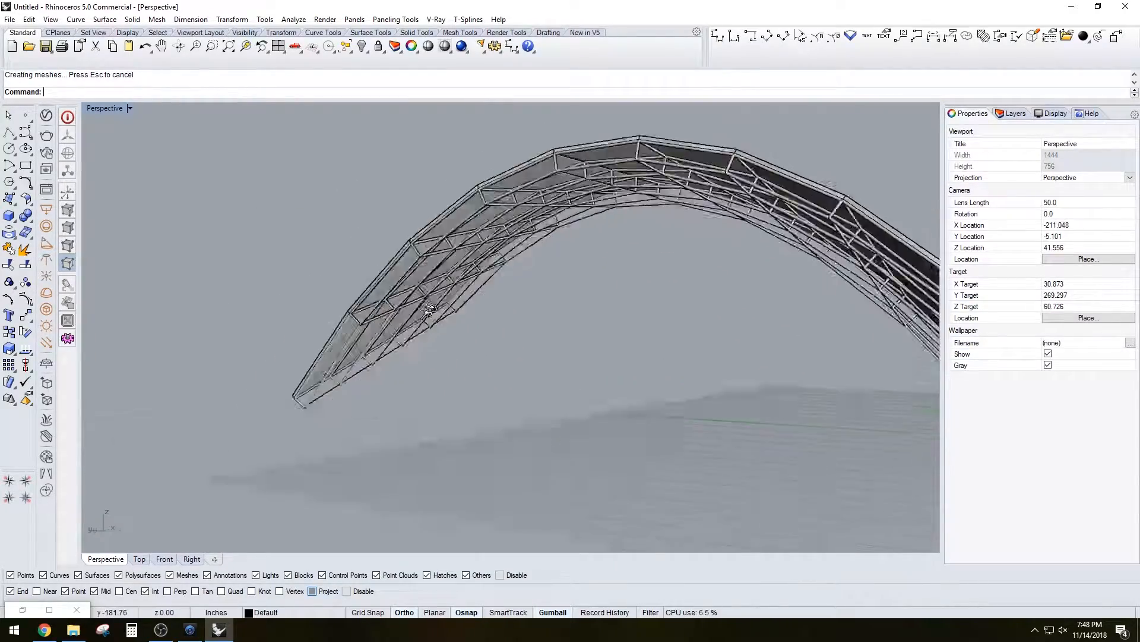
{"action": "left_click_drag", "start_coordinate": [429, 308], "coordinate": [718, 303]}
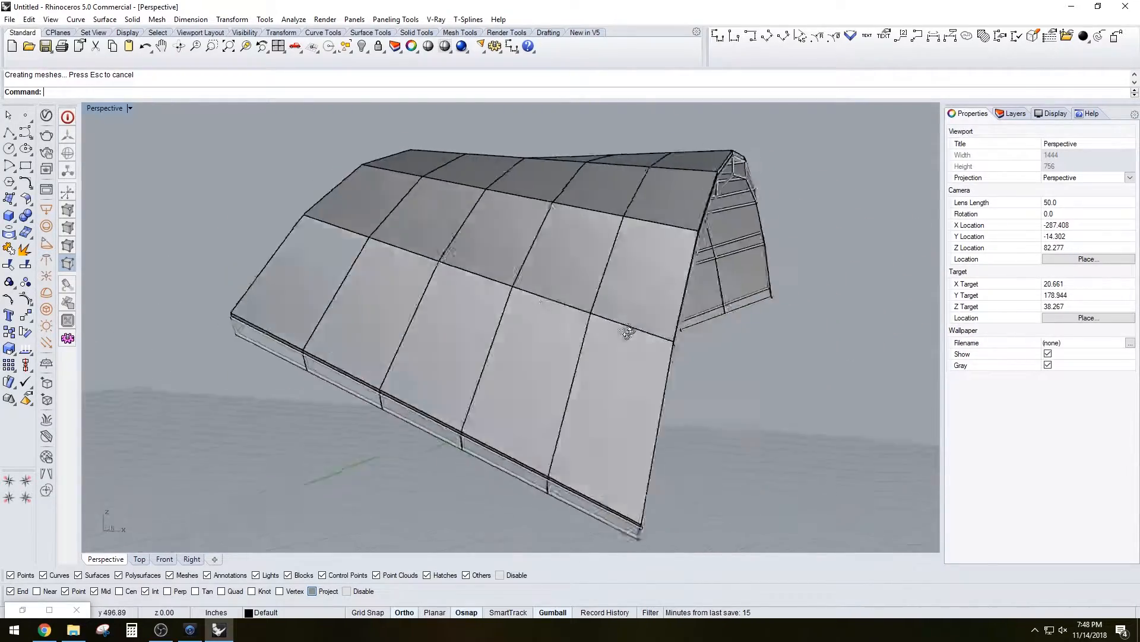
{"action": "left_click_drag", "start_coordinate": [627, 332], "coordinate": [547, 319]}
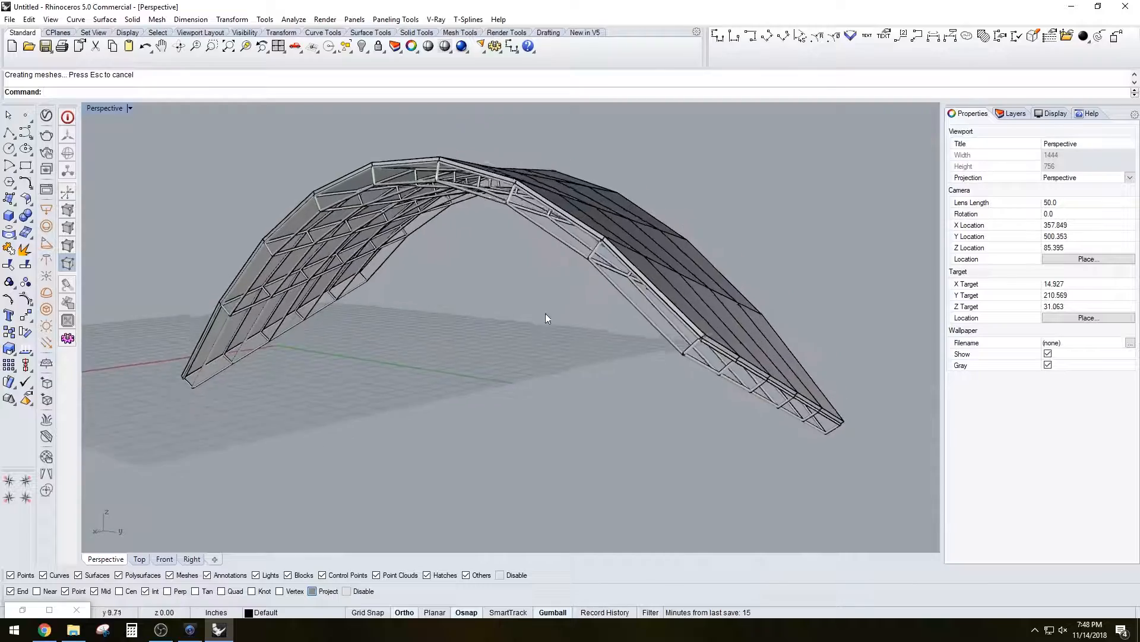